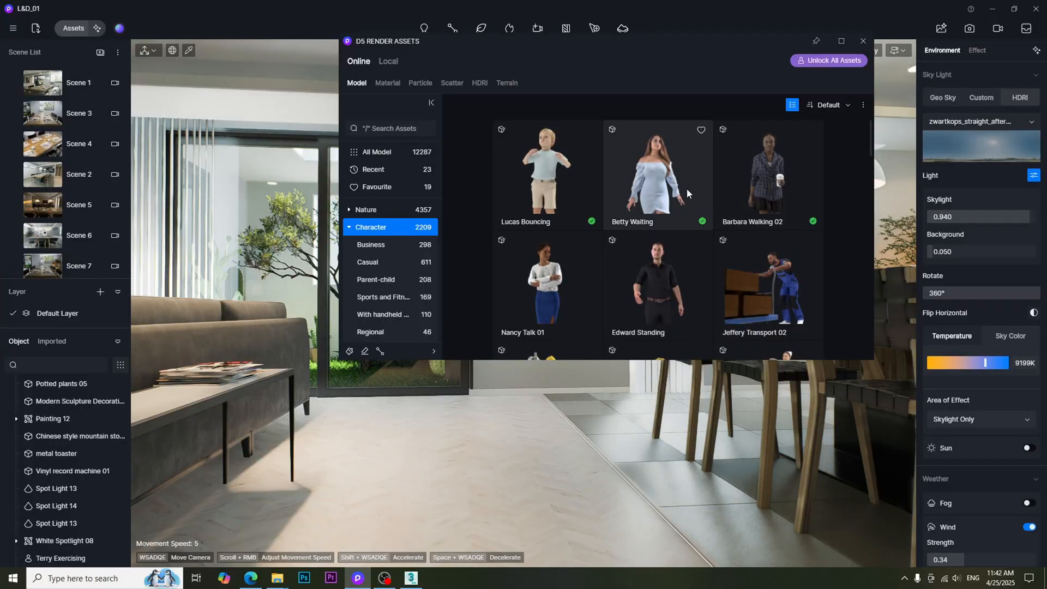
Step: Place Barbara Walking 02 in the dining room and add the current view as Shot 1 in Video mode
click(768, 174)
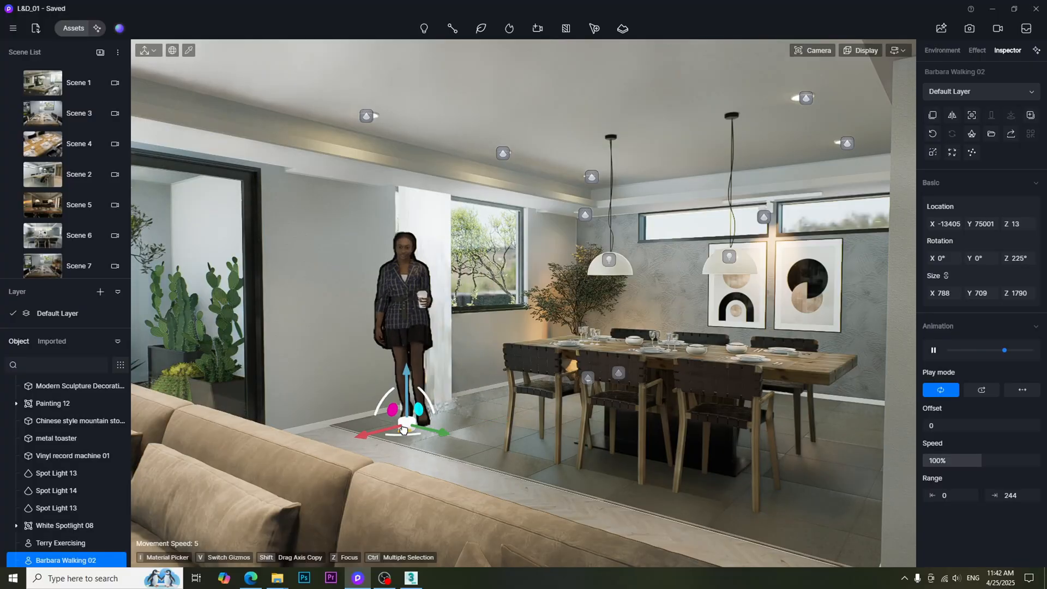
click(998, 28)
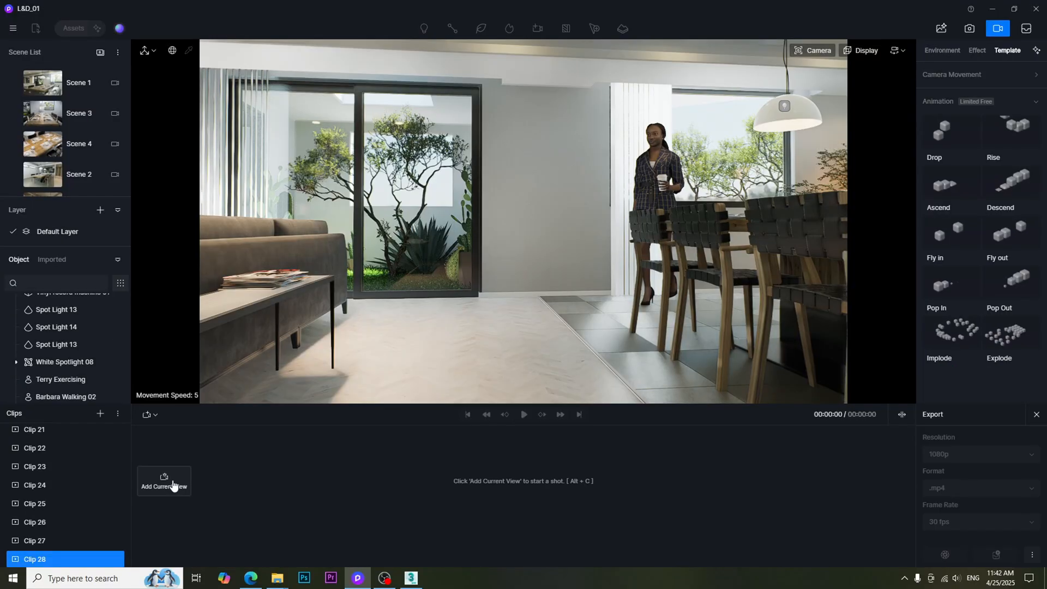
click(164, 481)
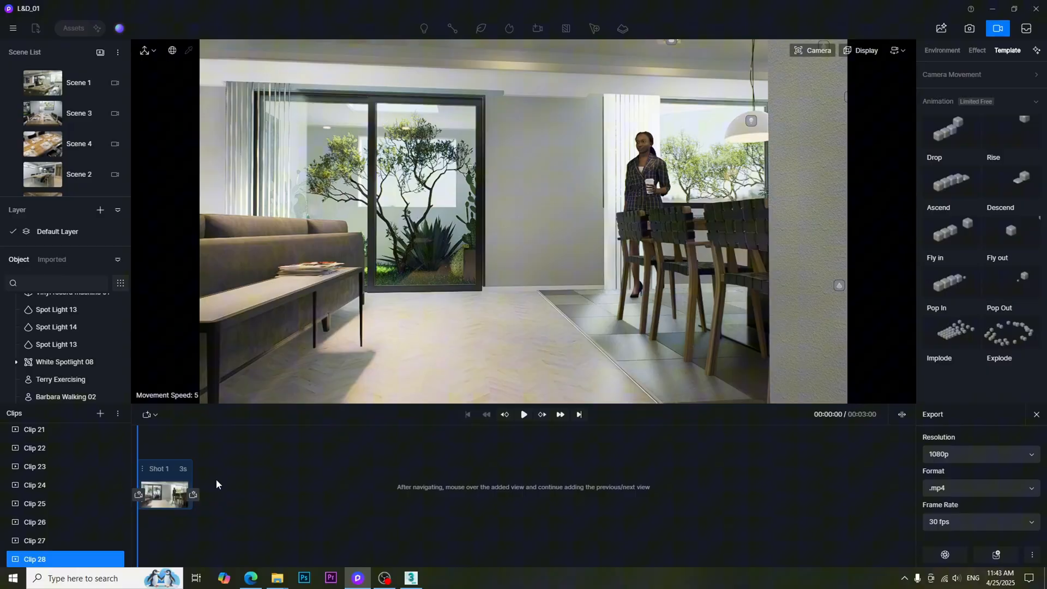
click(66, 397)
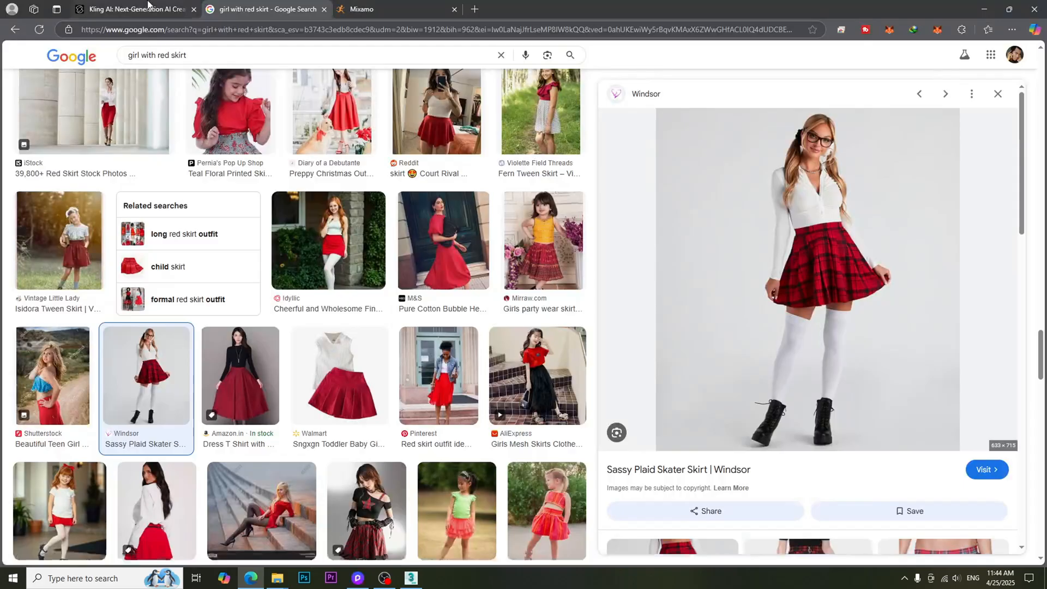
click(132, 9)
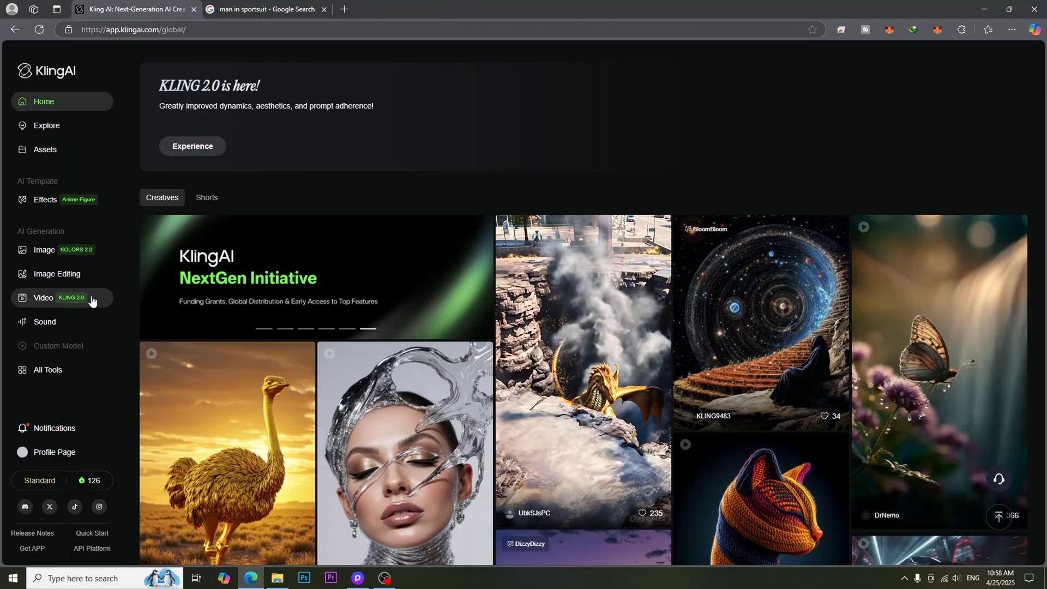
Step: Load the dining clip in Video > Multi-Elements and confirm the standing woman as the subject
click(43, 297)
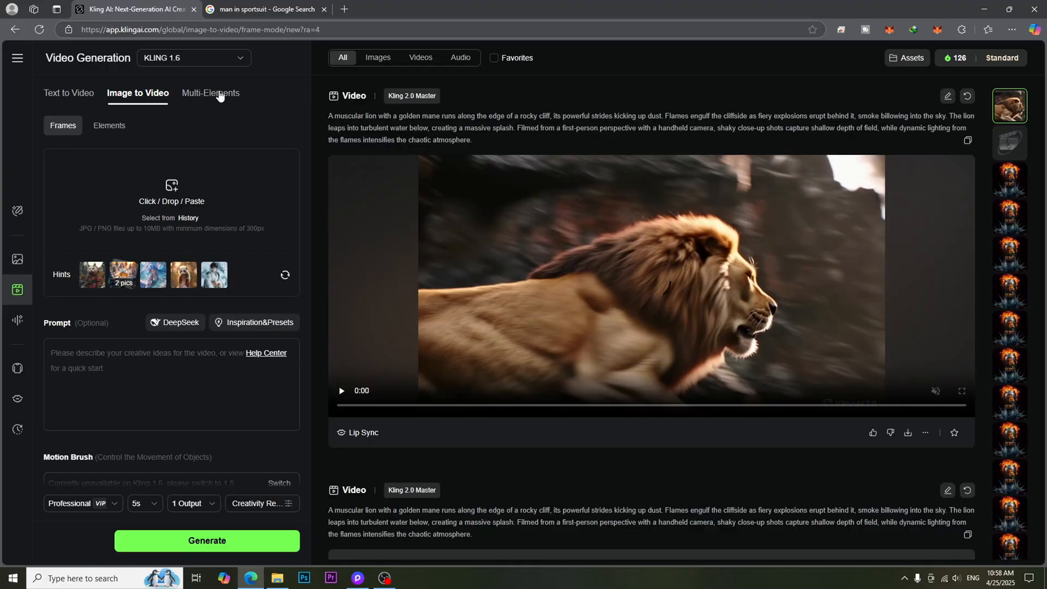
click(209, 92)
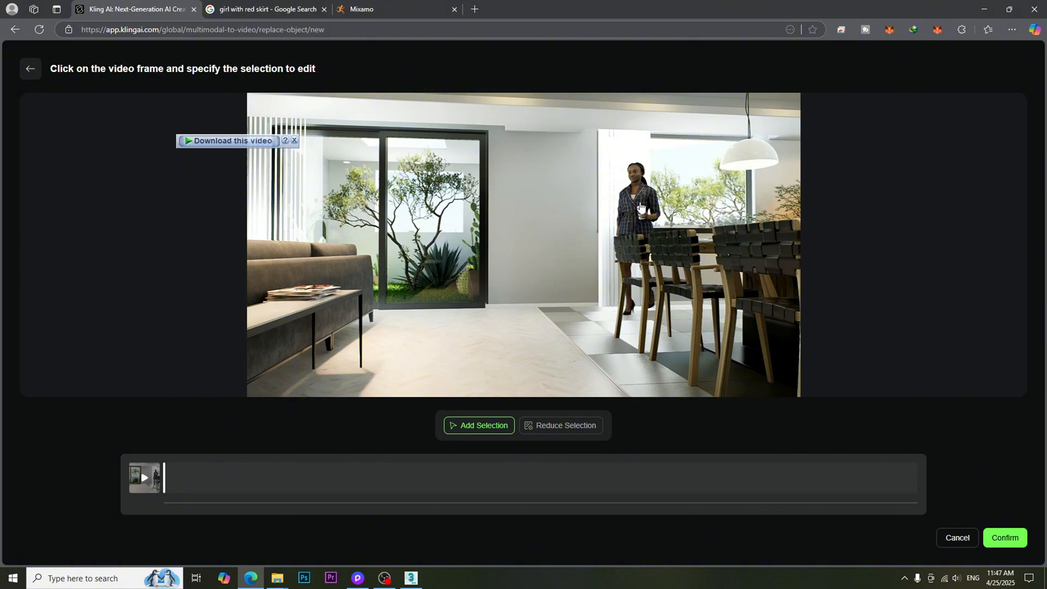
click(640, 207)
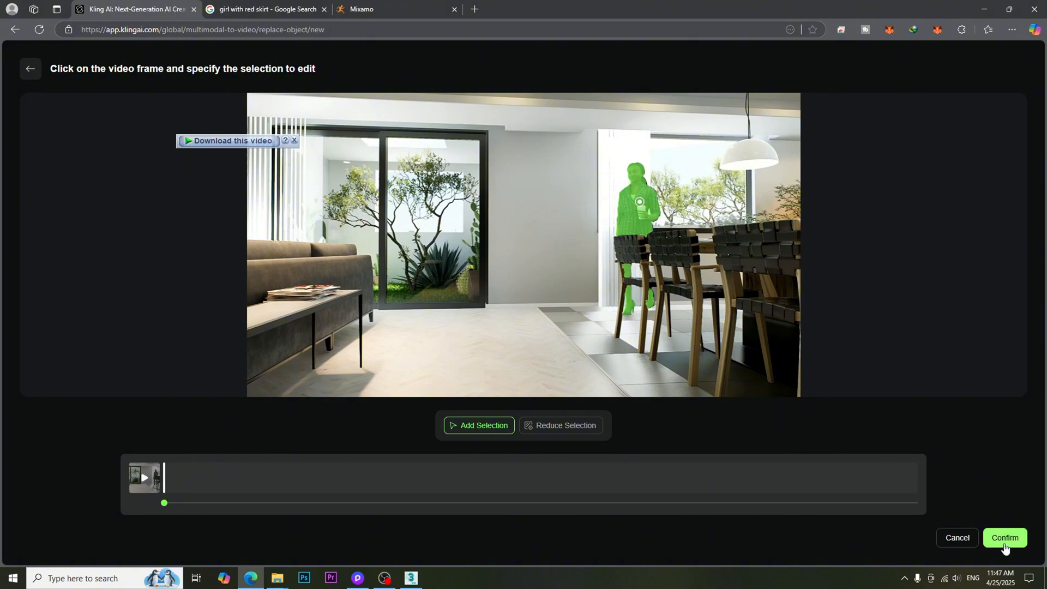
click(1004, 537)
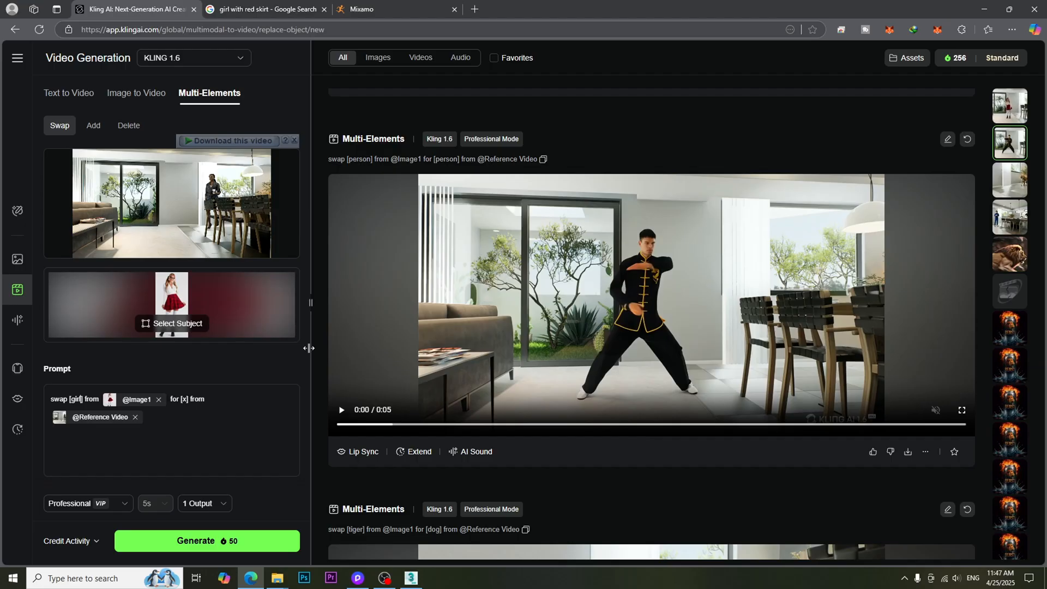
click(340, 409)
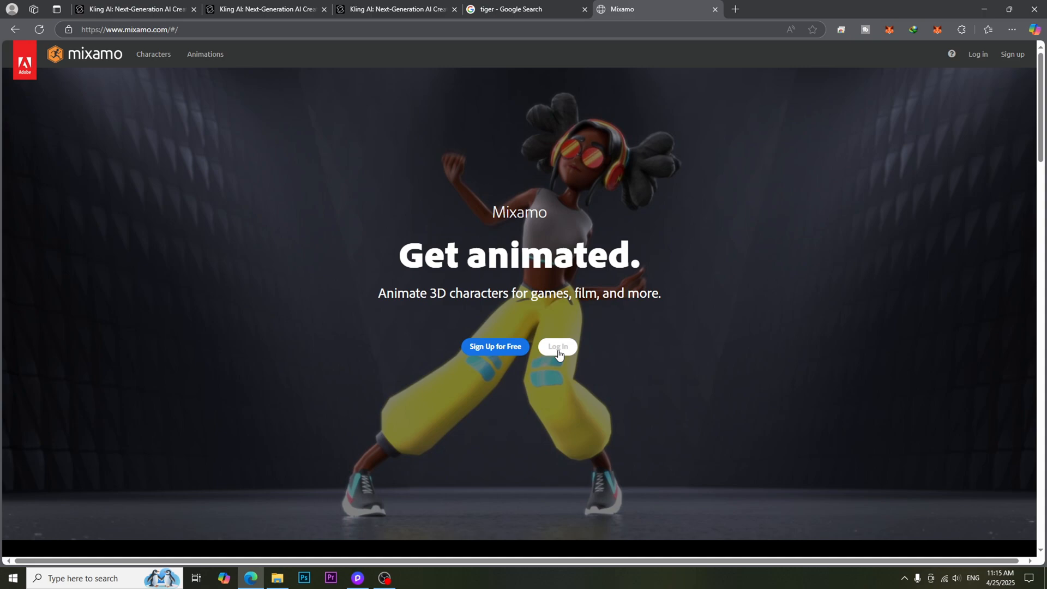
Step: Log in to Mixamo, find the Fight Idle animation and download it
click(558, 347)
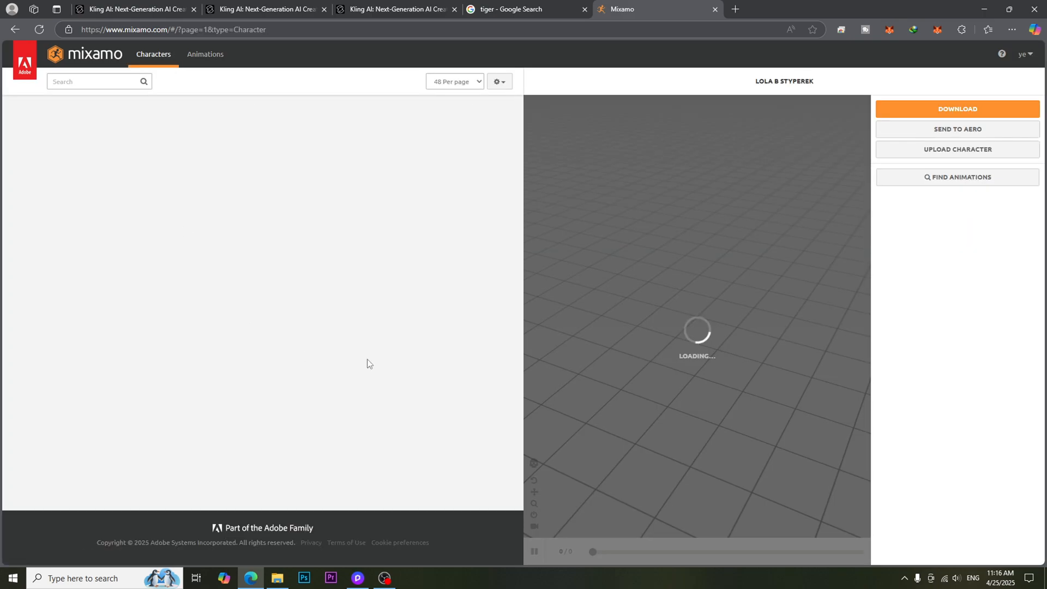
click(204, 288)
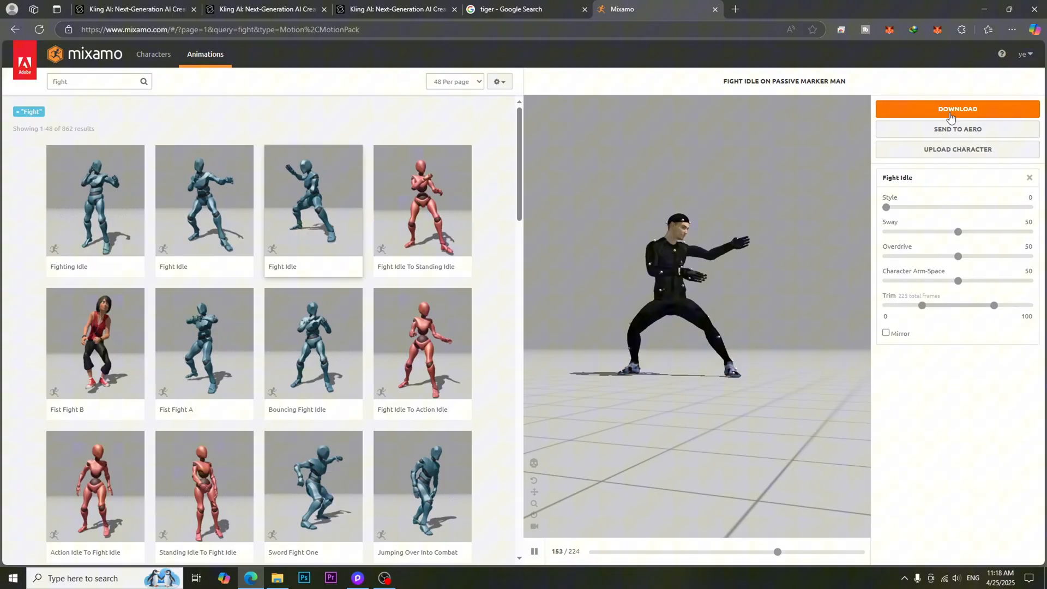
click(957, 109)
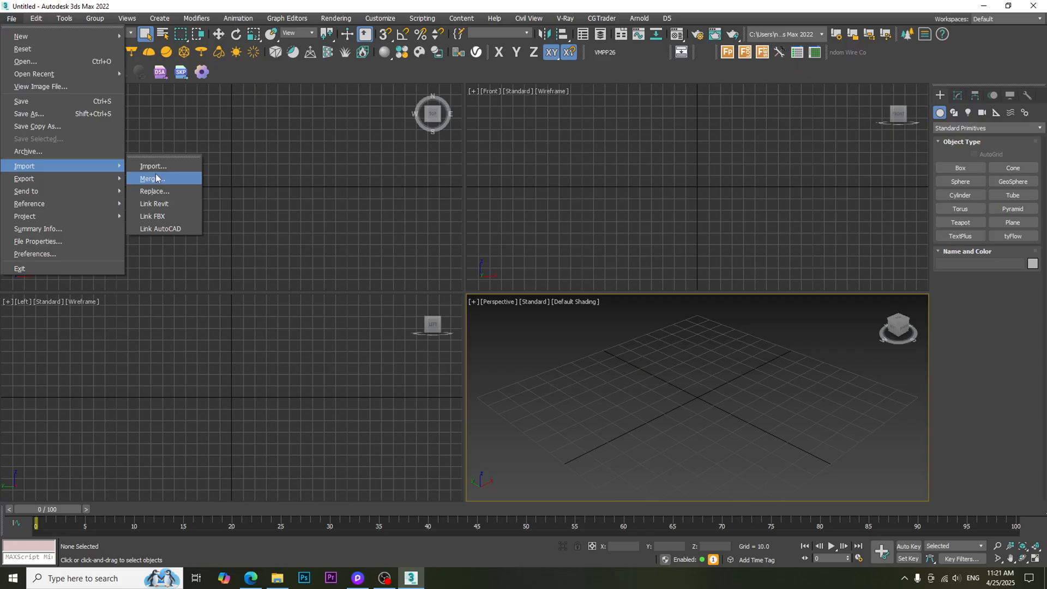
Step: Merge the fight-animated mocap character and export it as an Alembic file
click(149, 177)
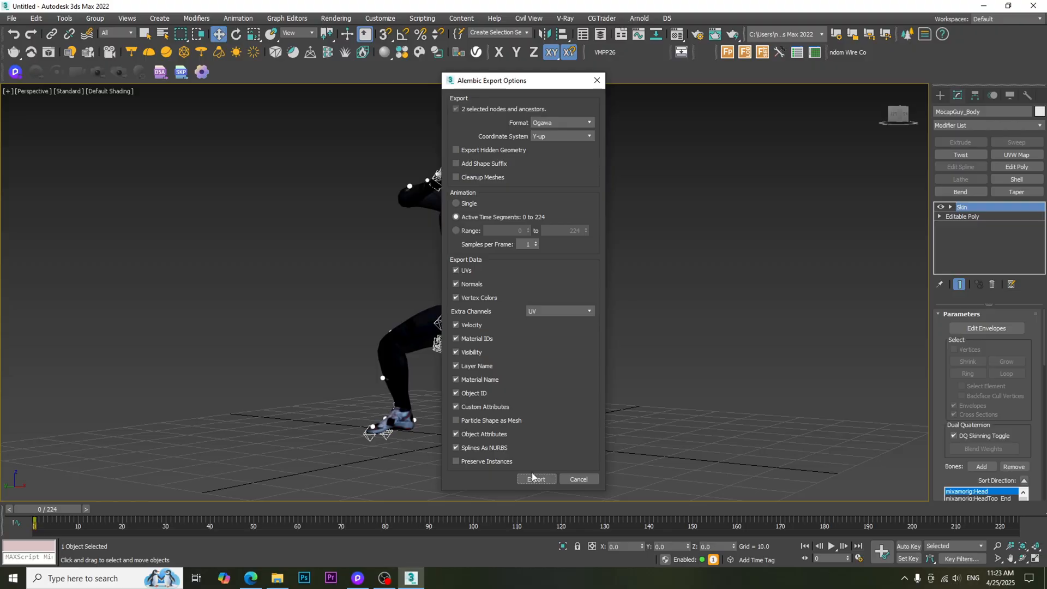
click(537, 479)
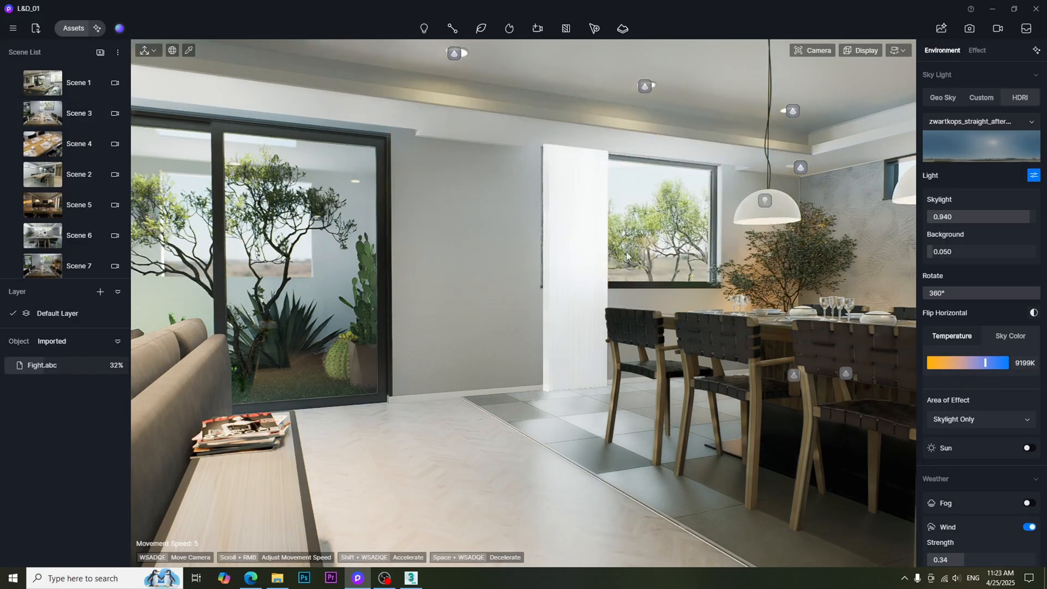
Step: Import Fight.abc into the interior and submit the Kling AI person swap for generation
click(41, 365)
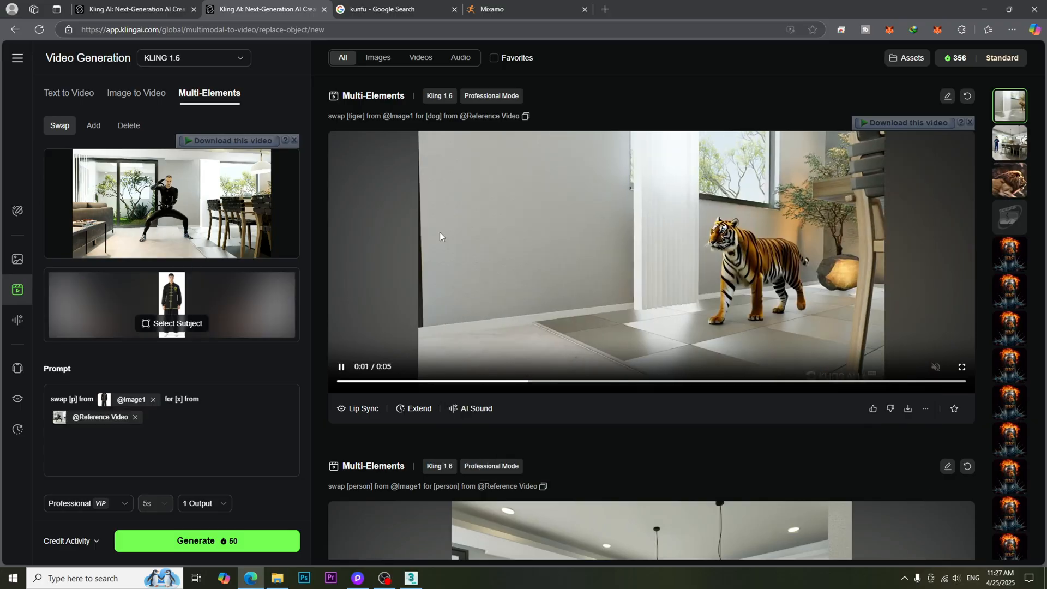
click(208, 541)
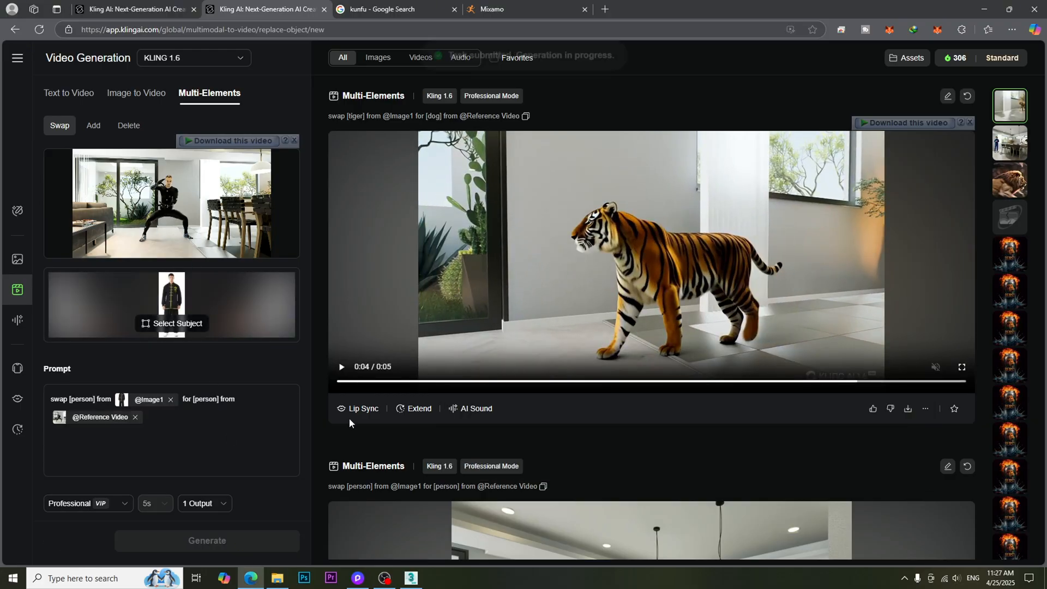